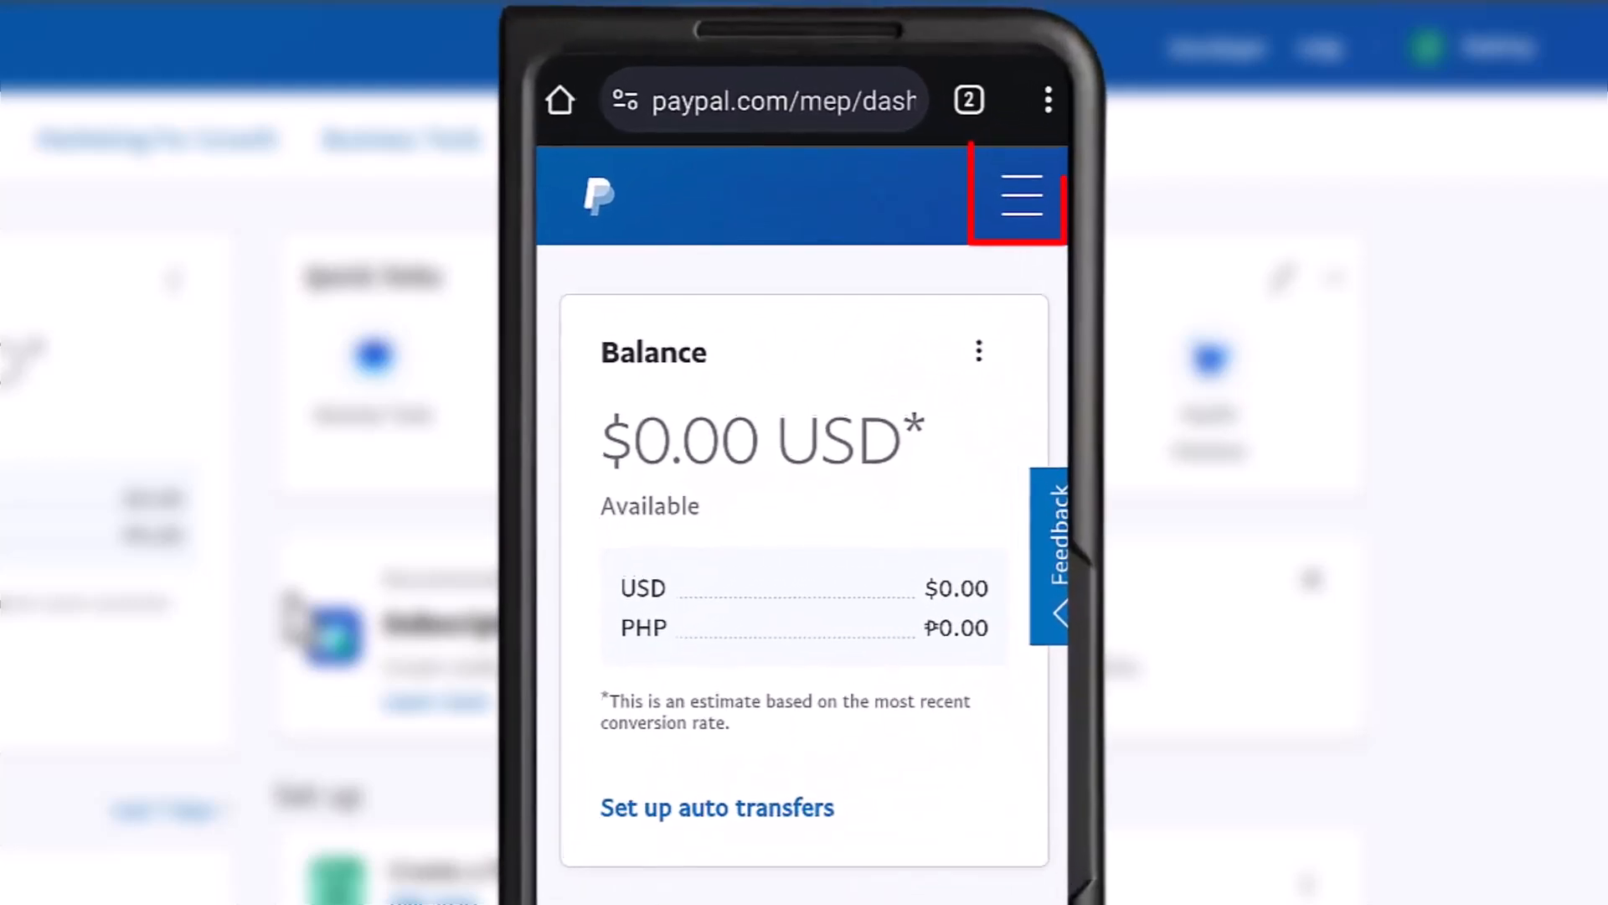
Show the site navigation menu on the business dashboard, scrolled to Account Settings
left_click(1017, 195)
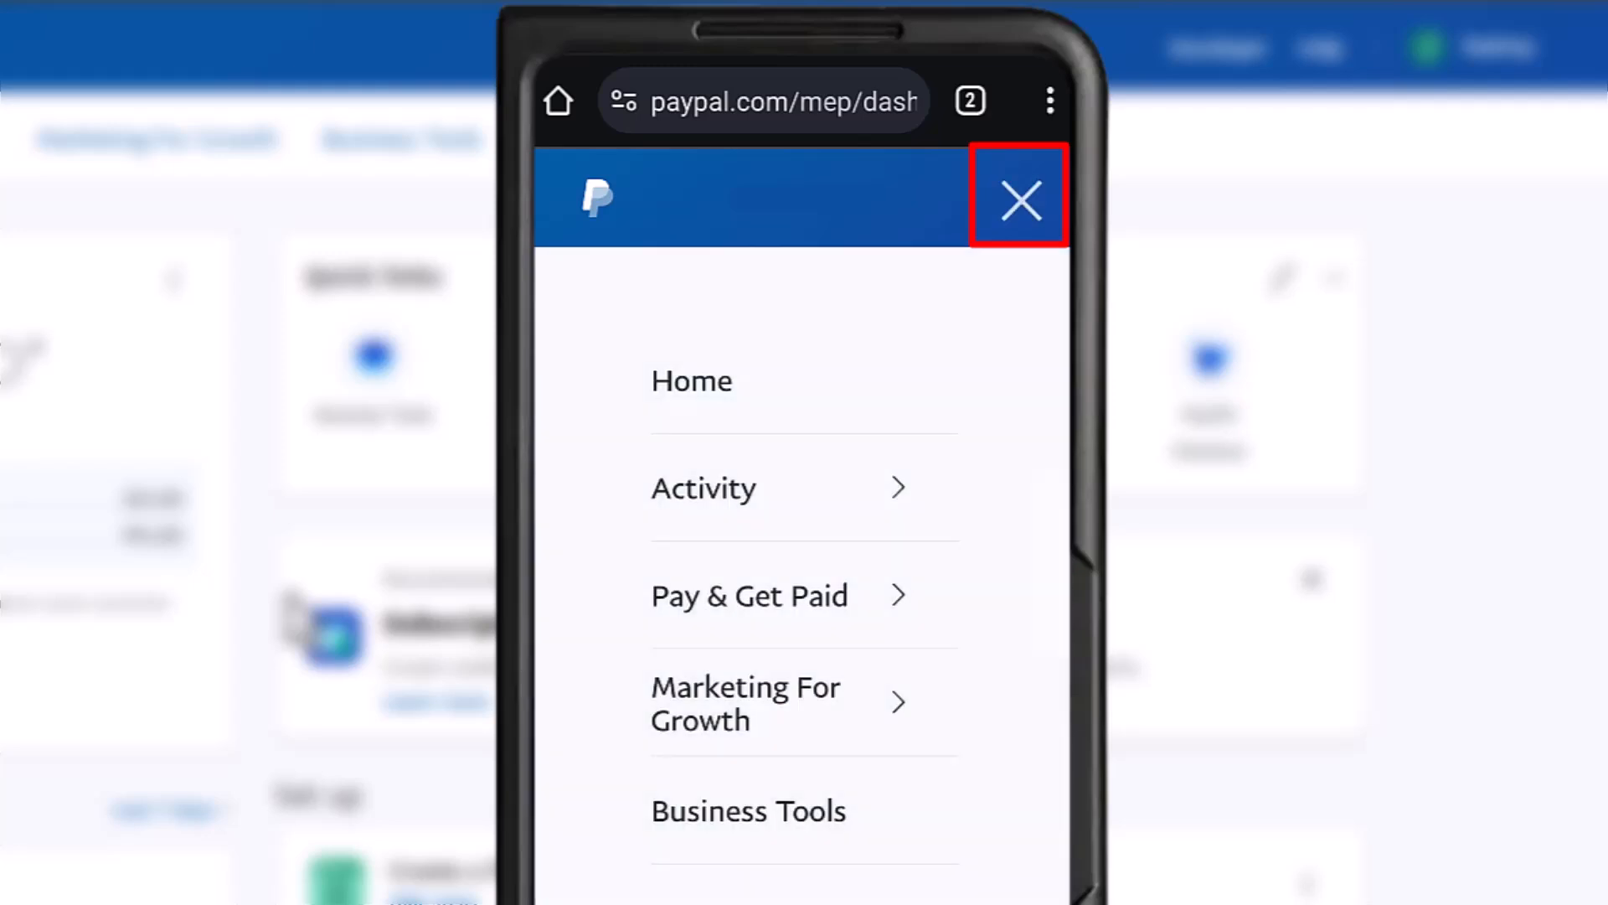
left_click(1017, 199)
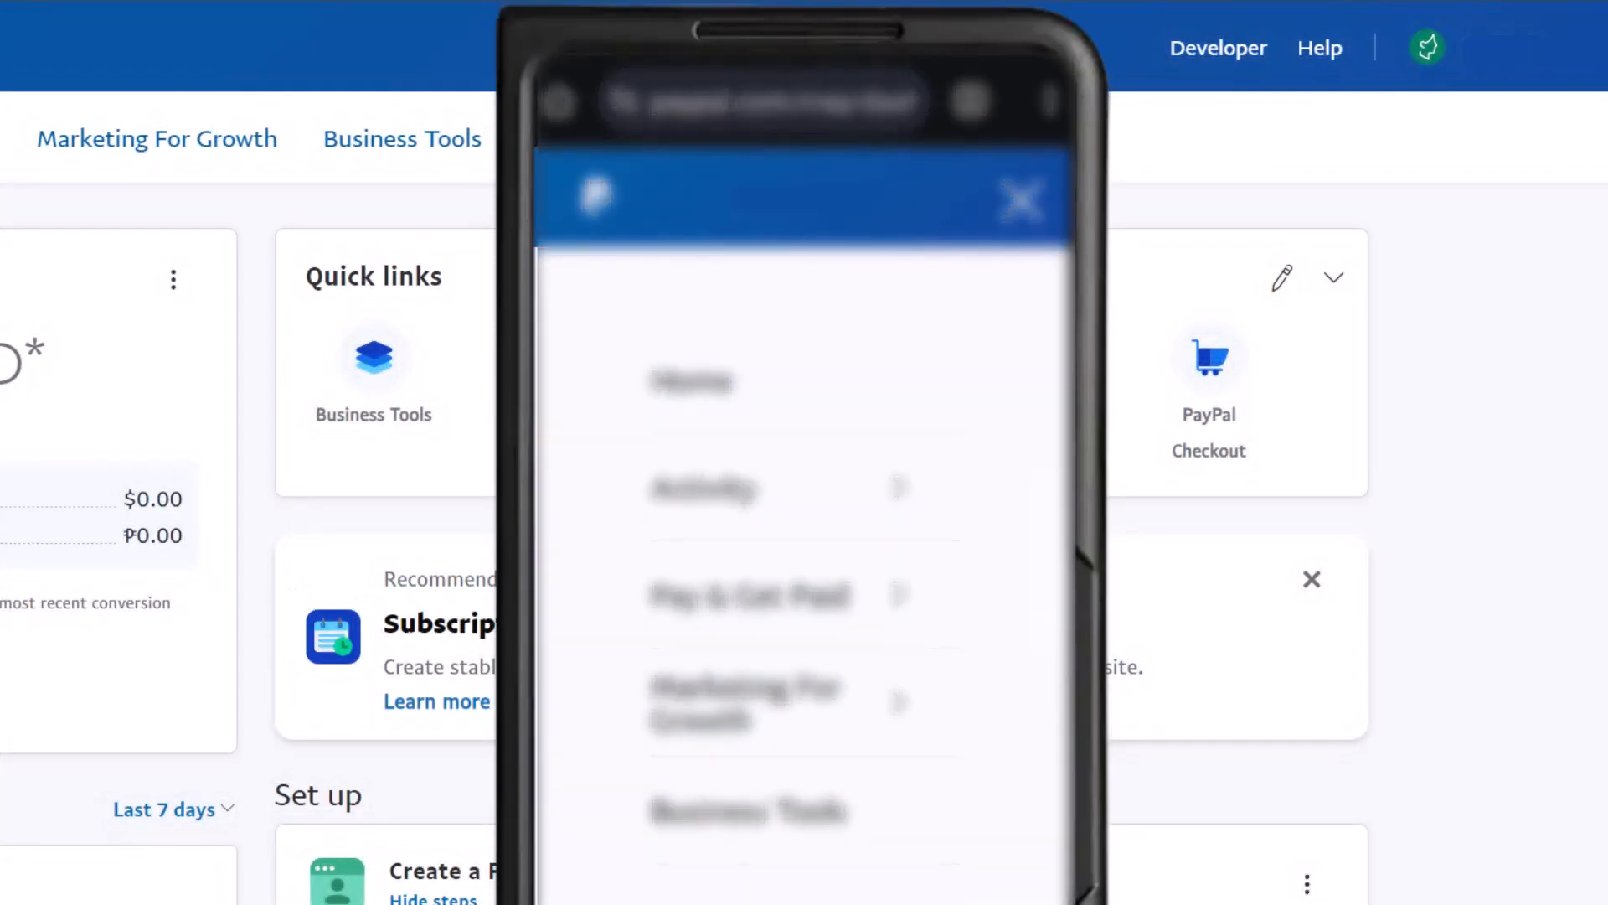
left_click(1425, 46)
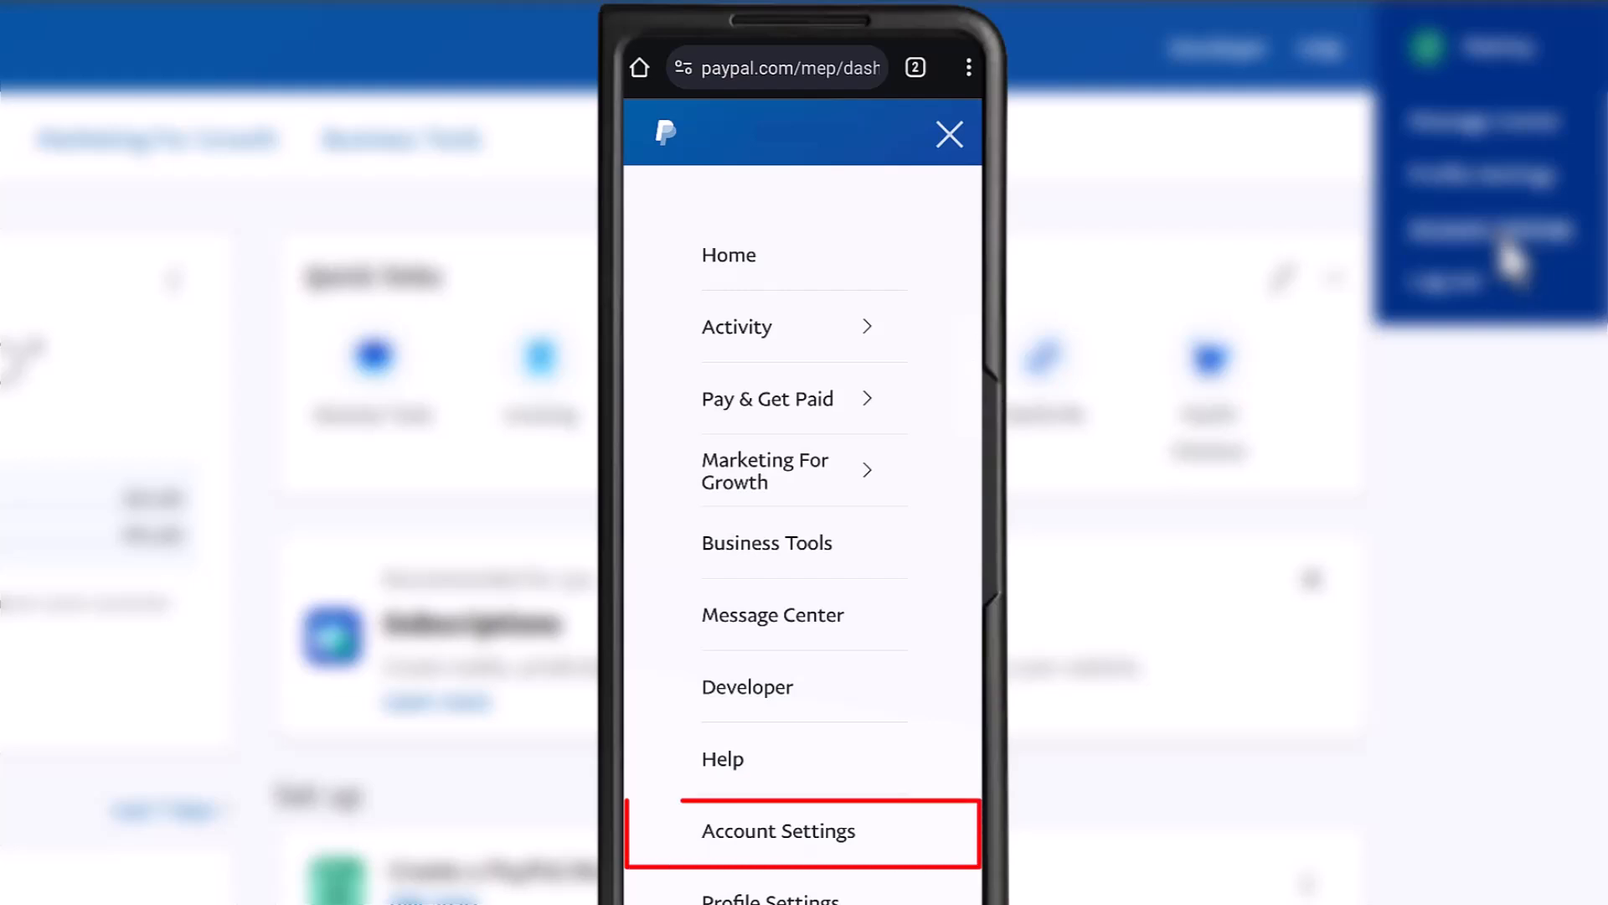
Dismiss the navigation menu to return to the dashboard with the $0.00 USD balance
left_click(779, 829)
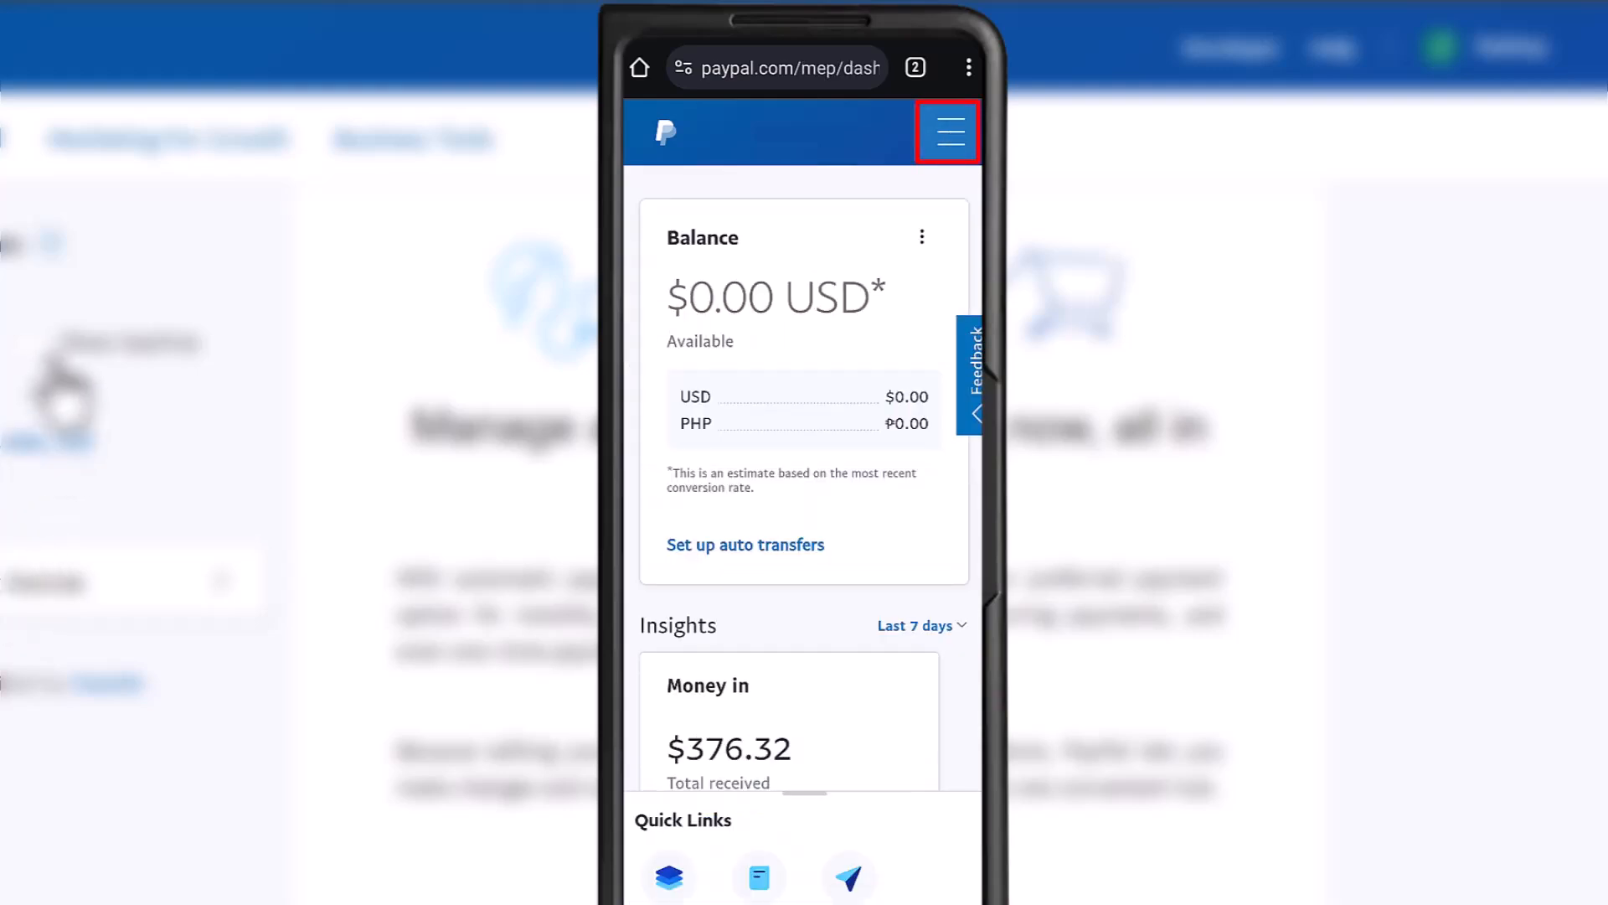
Go to Account Settings and reach the preapproved payments list with ALIPAY and GoDaddy
left_click(945, 131)
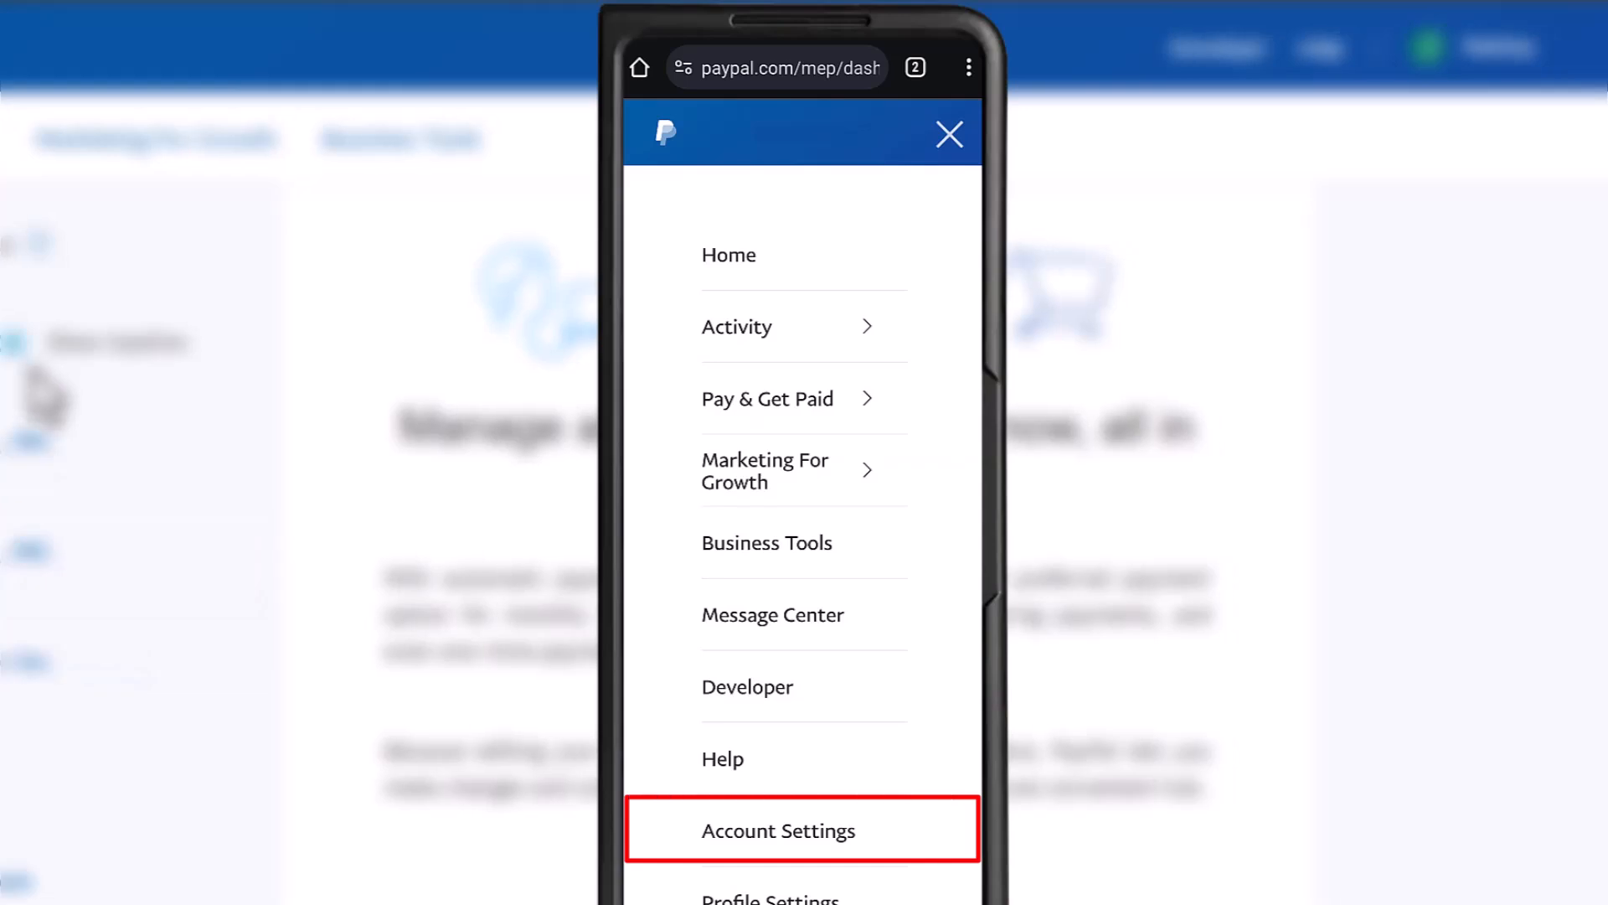
left_click(777, 831)
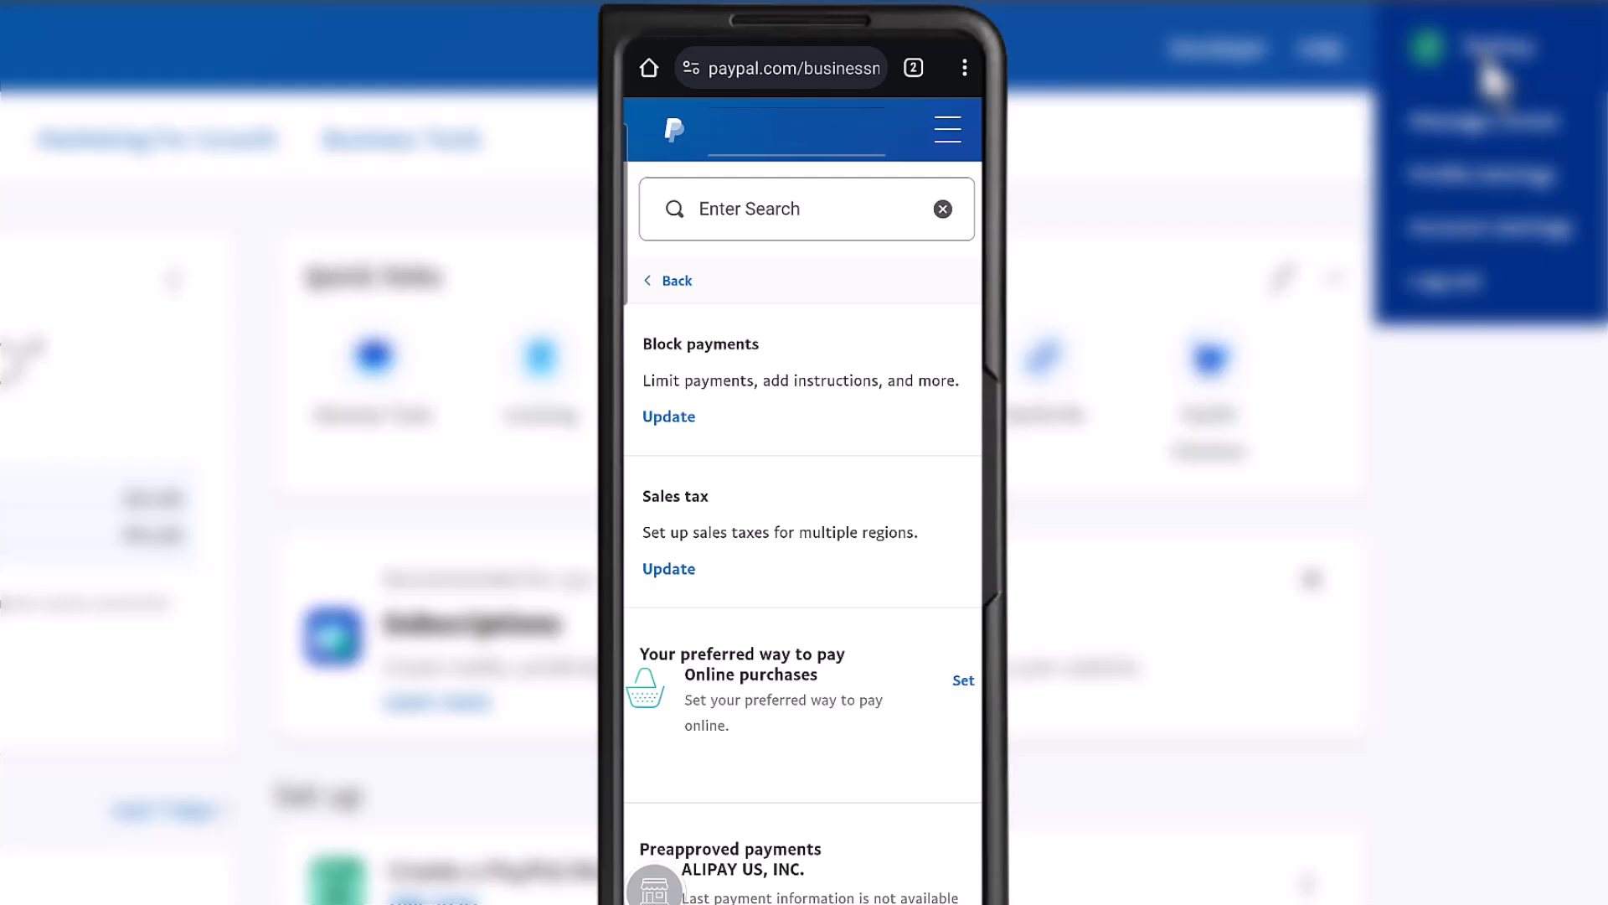
scroll("down", 3)
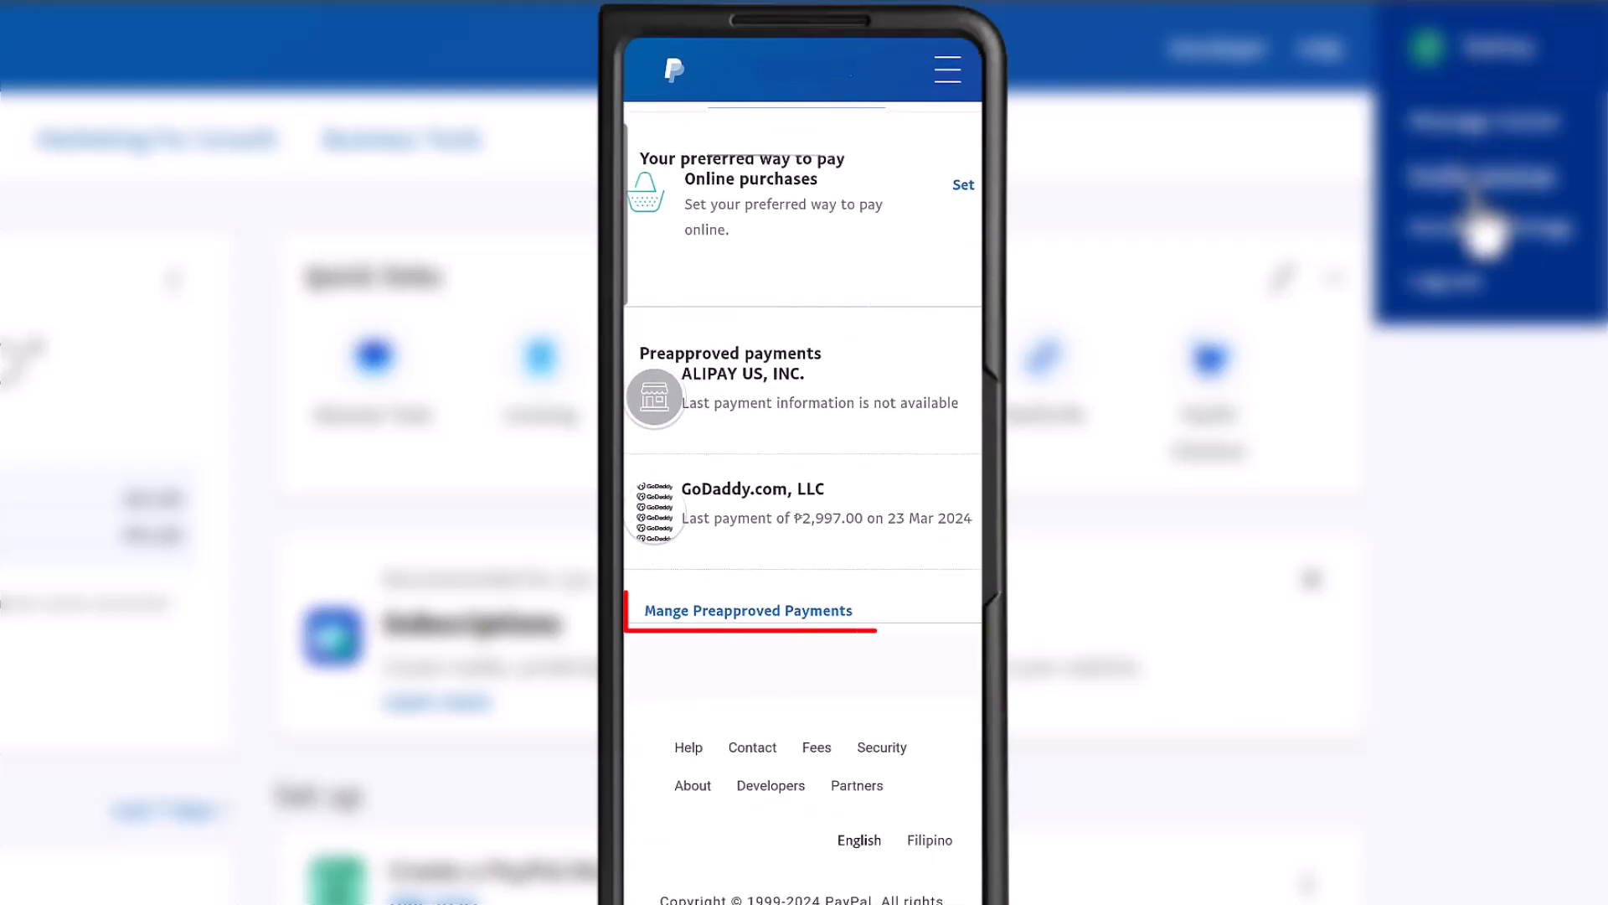
left_click(749, 610)
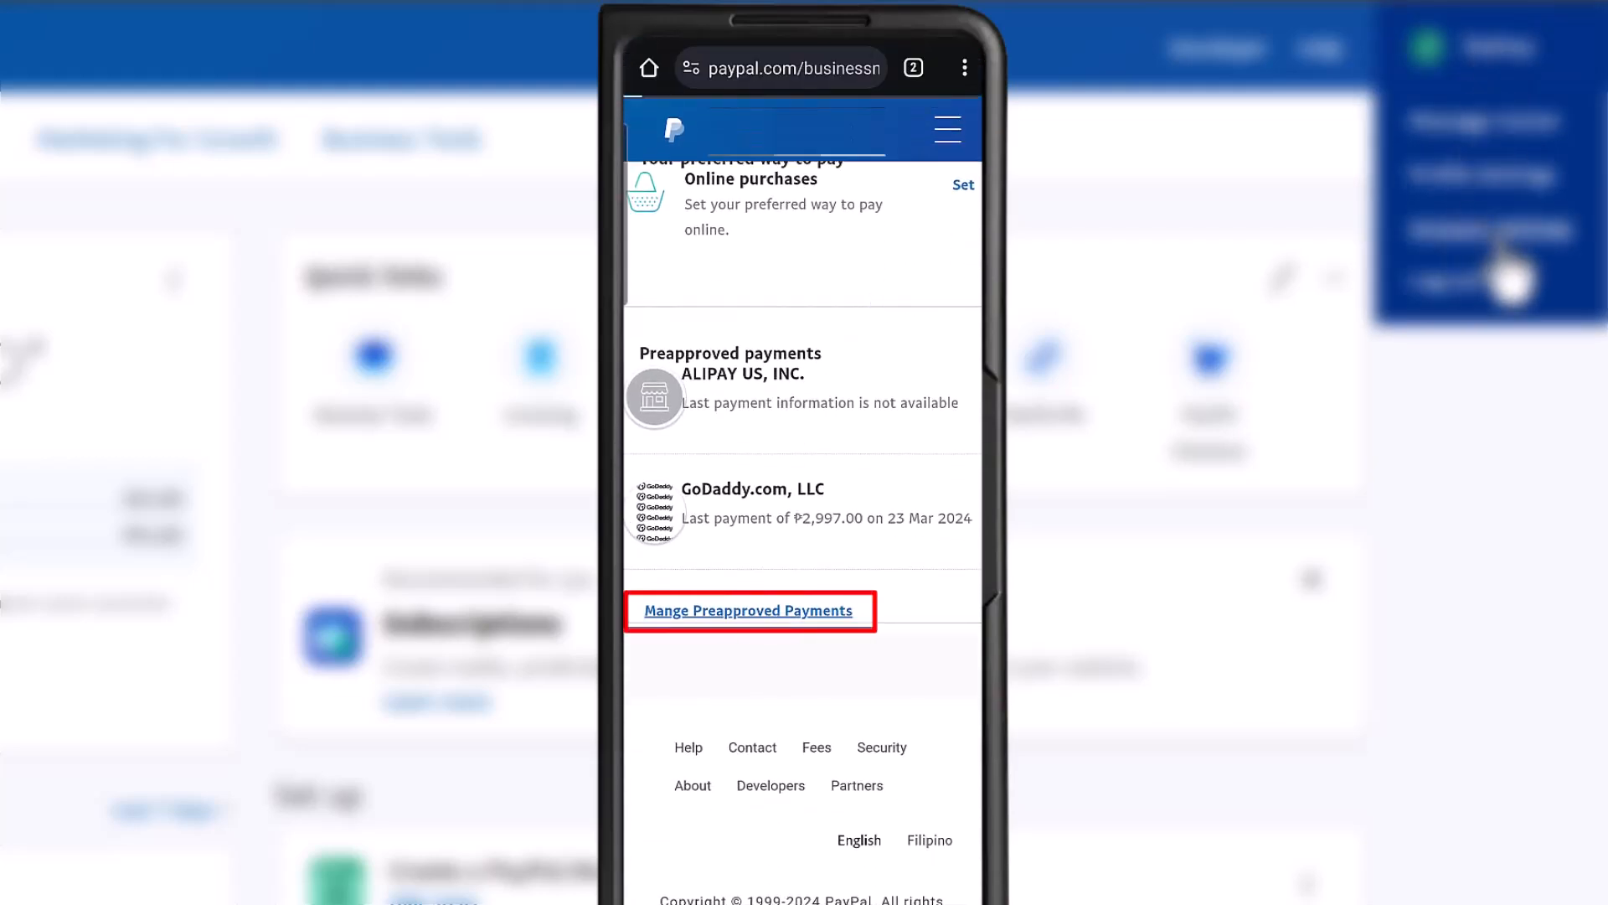
View the ACTIVE automatic payment agreement details for ALIPAY US, INC
left_click(750, 610)
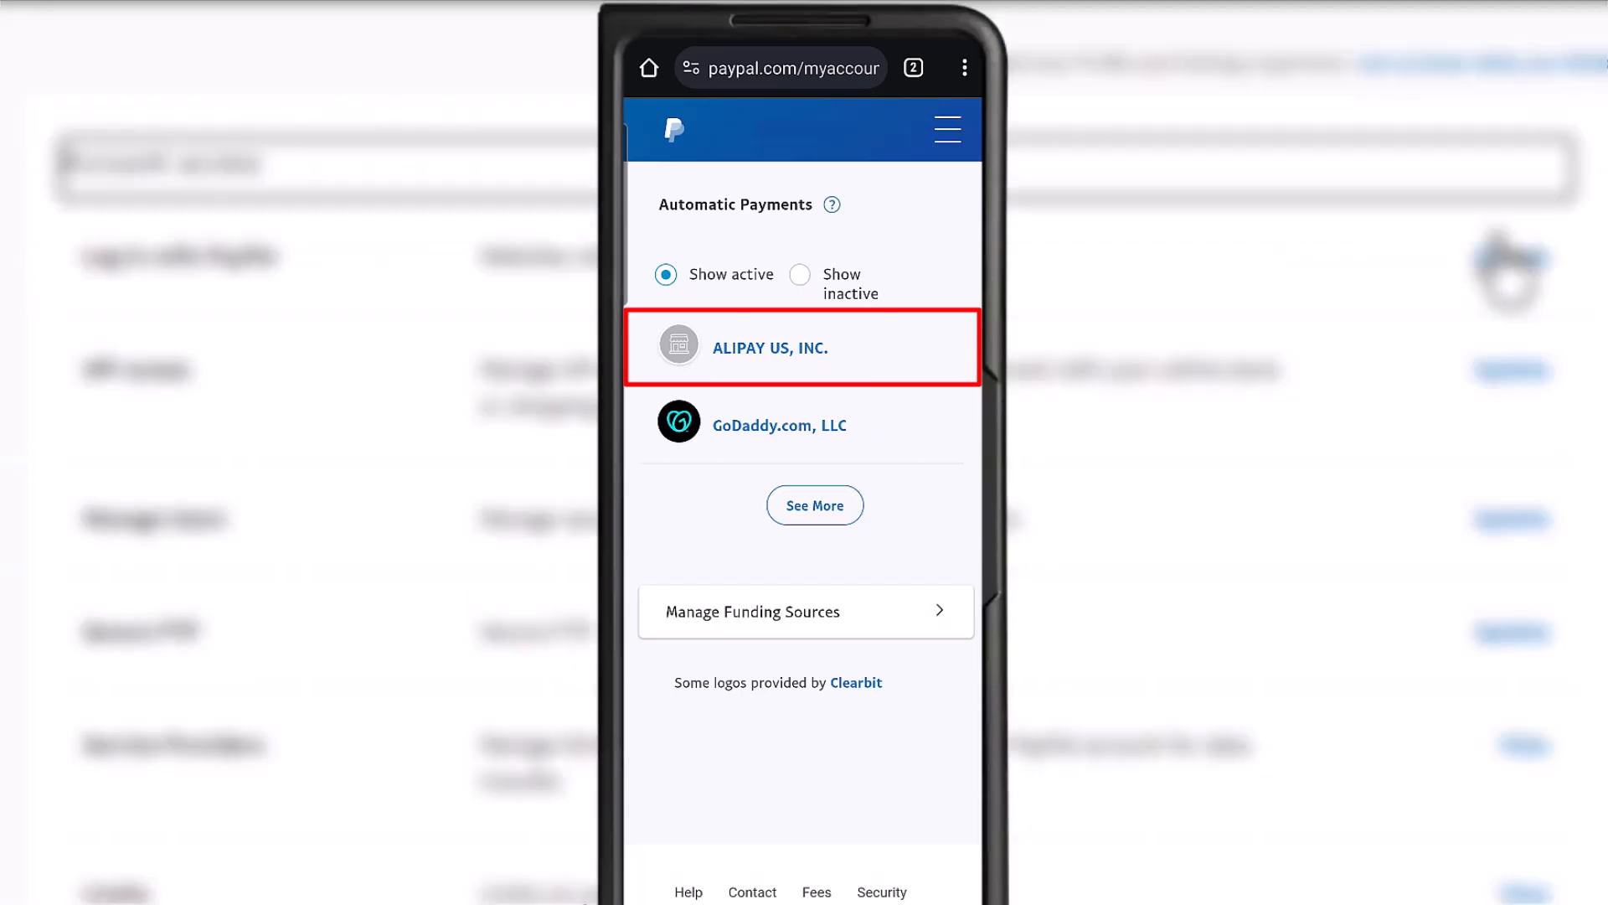
left_click(771, 346)
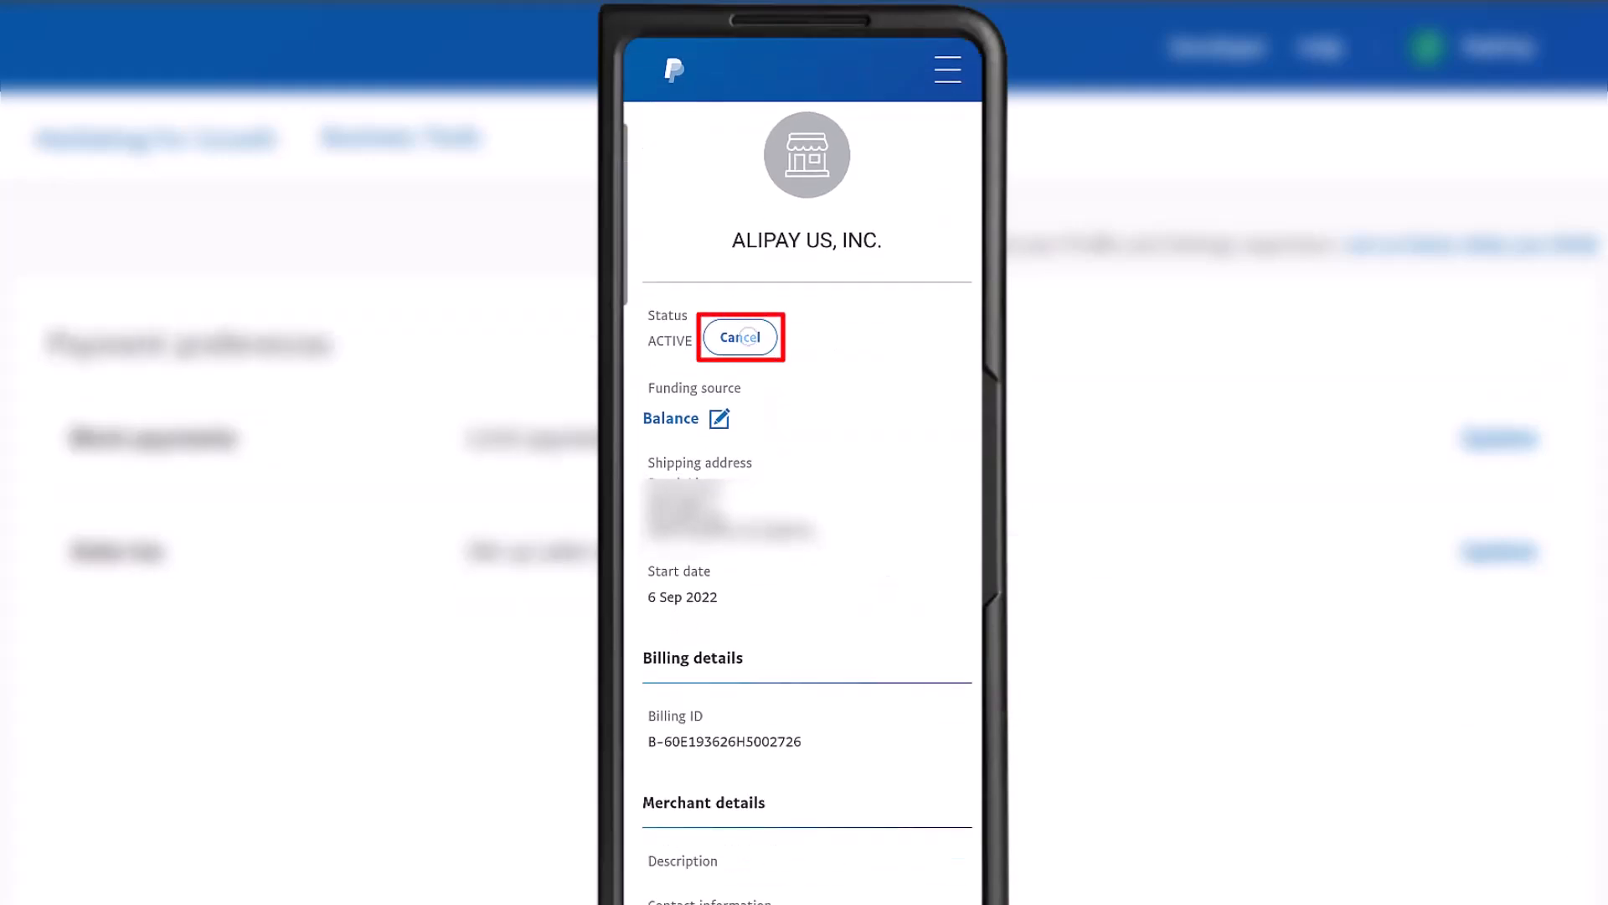
Cancel future automatic payments to ALIPAY US, INC. and confirm, leaving status INACTIVE
left_click(738, 337)
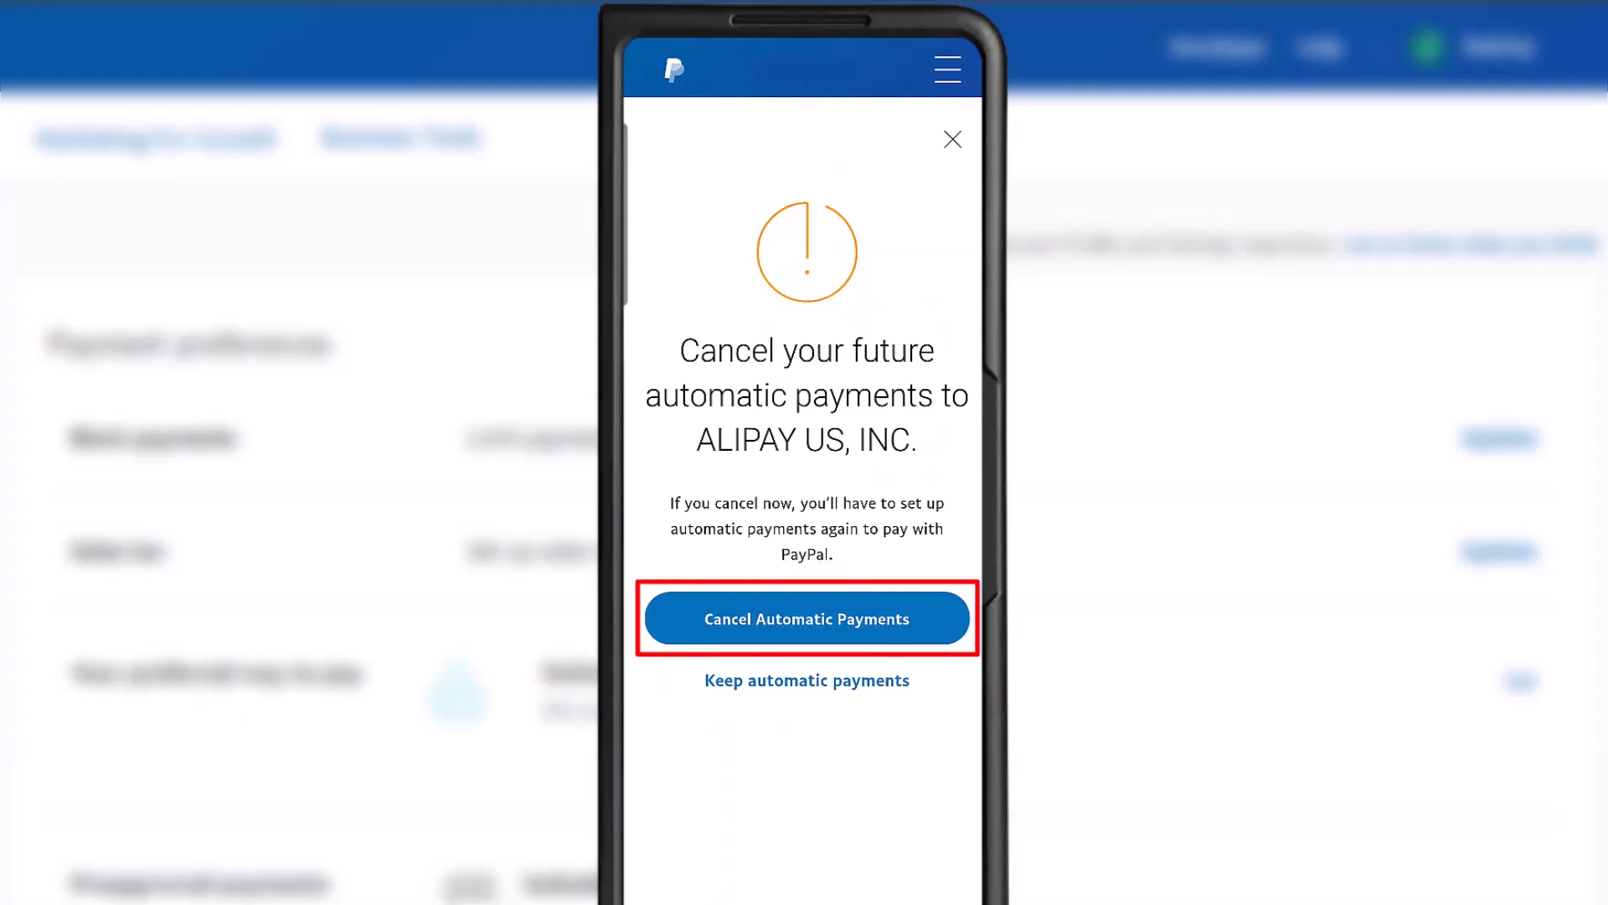
left_click(806, 618)
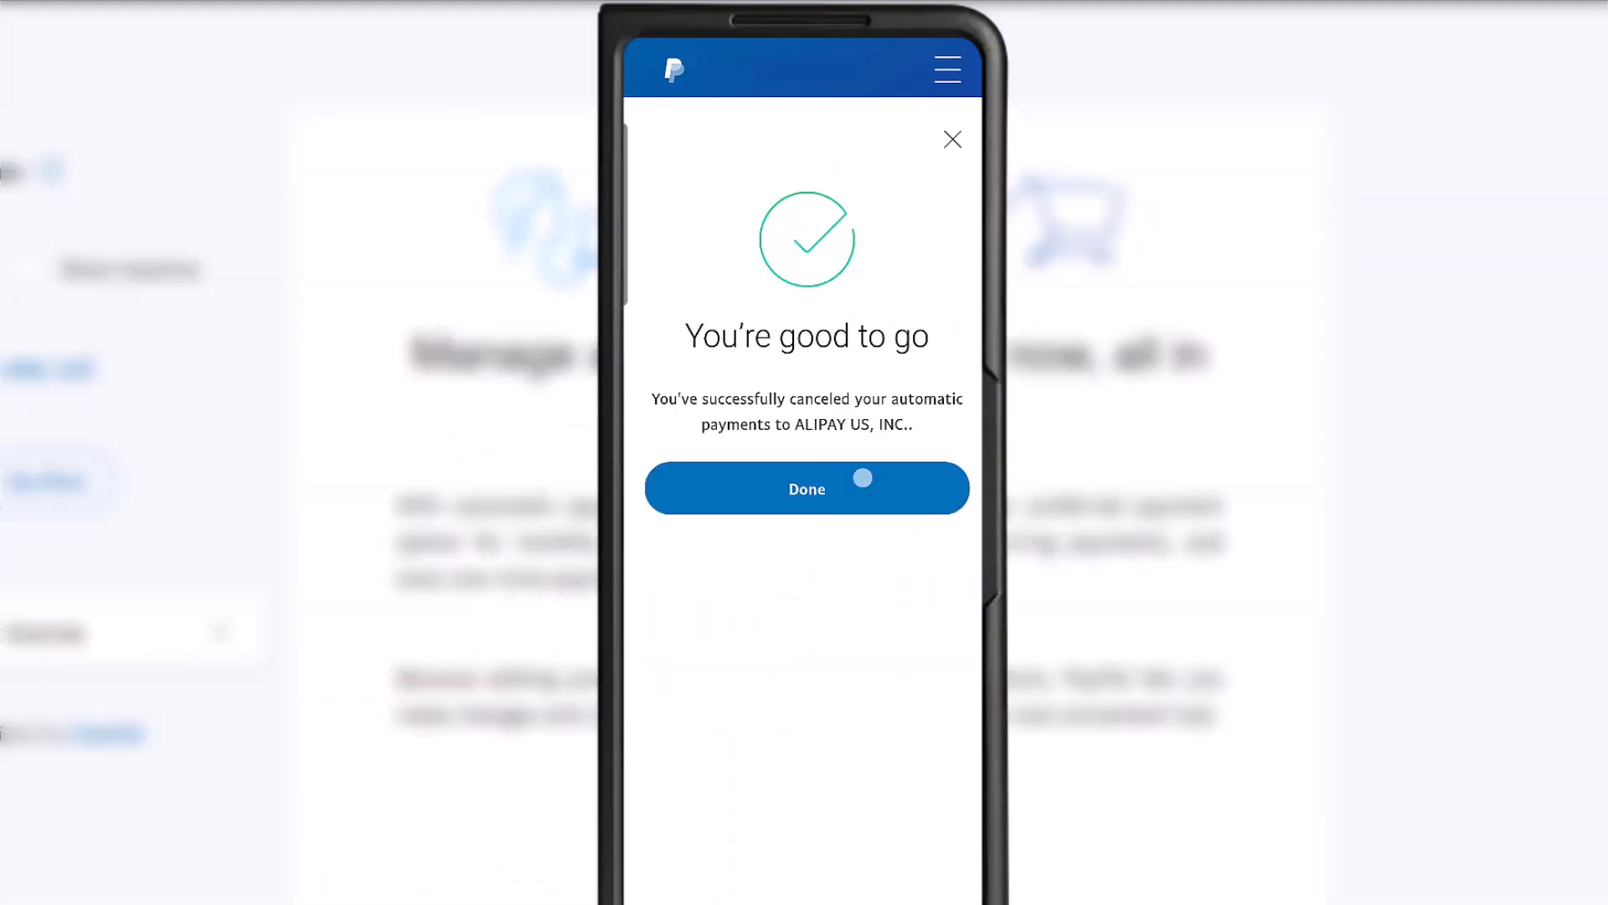
left_click(808, 488)
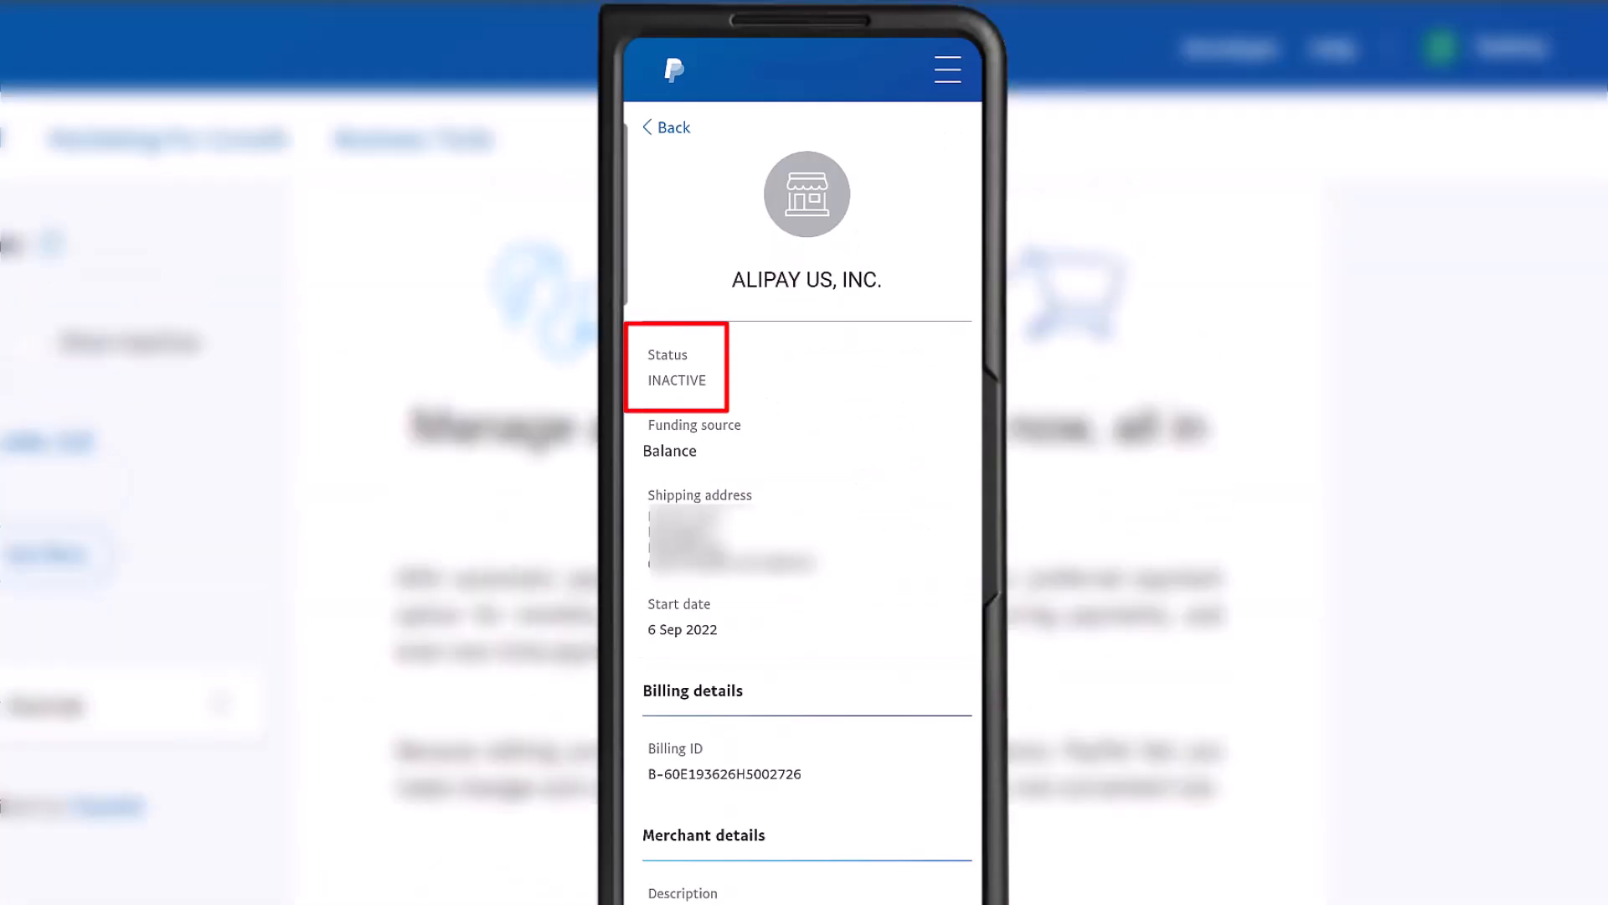
List the inactive automatic payments, where ALIPAY US, INC. appears among canceled merchants
left_click(666, 125)
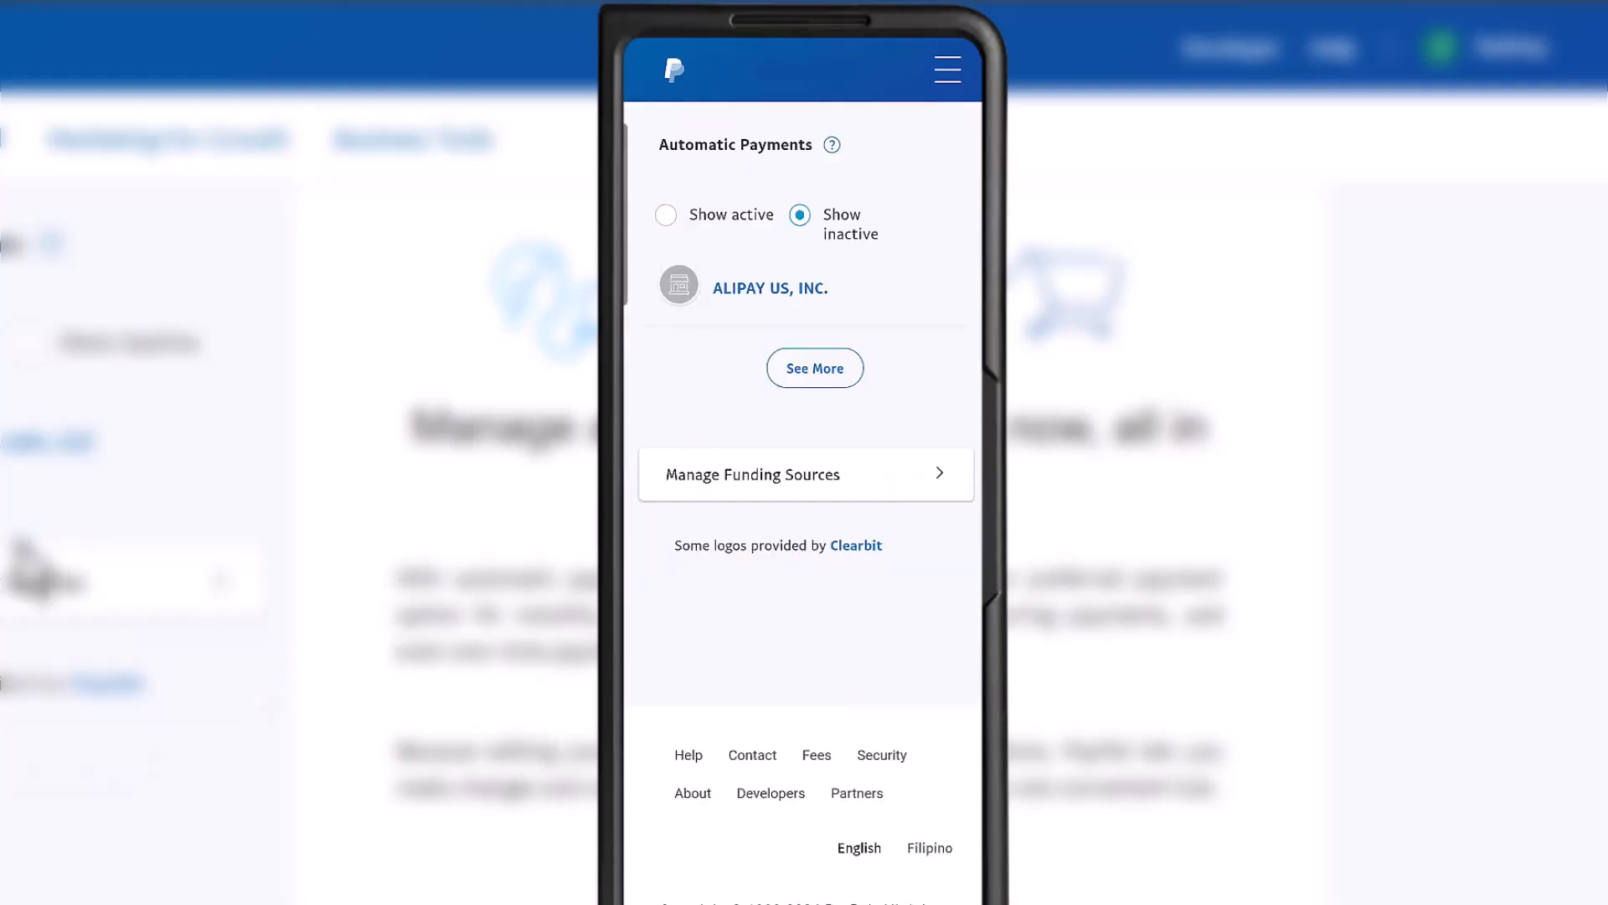
left_click(665, 214)
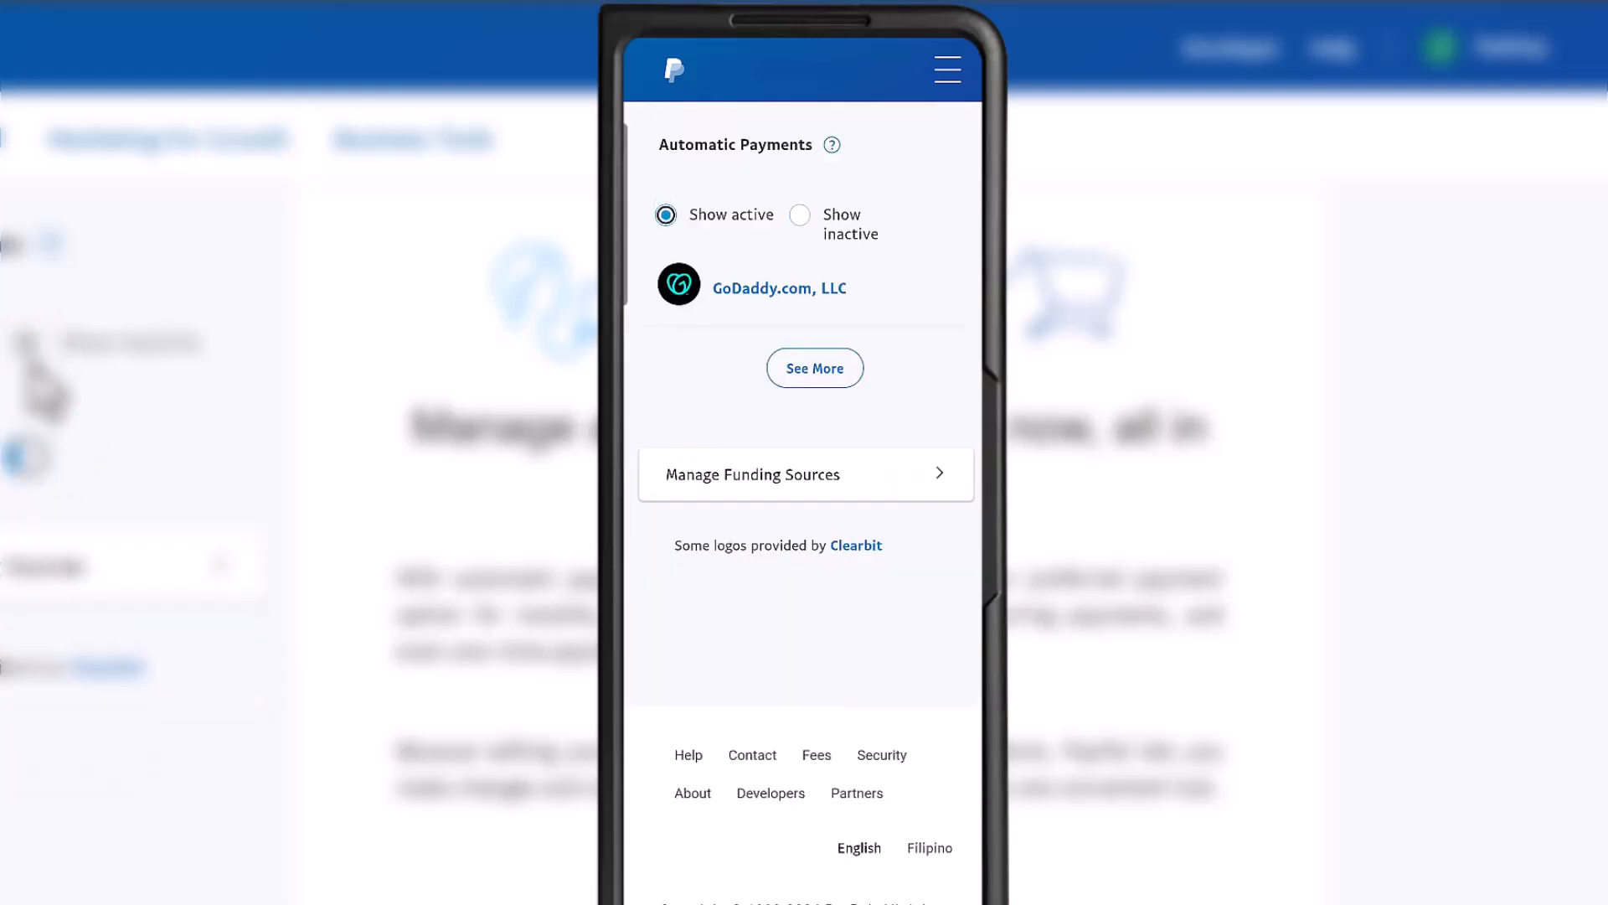
left_click(800, 215)
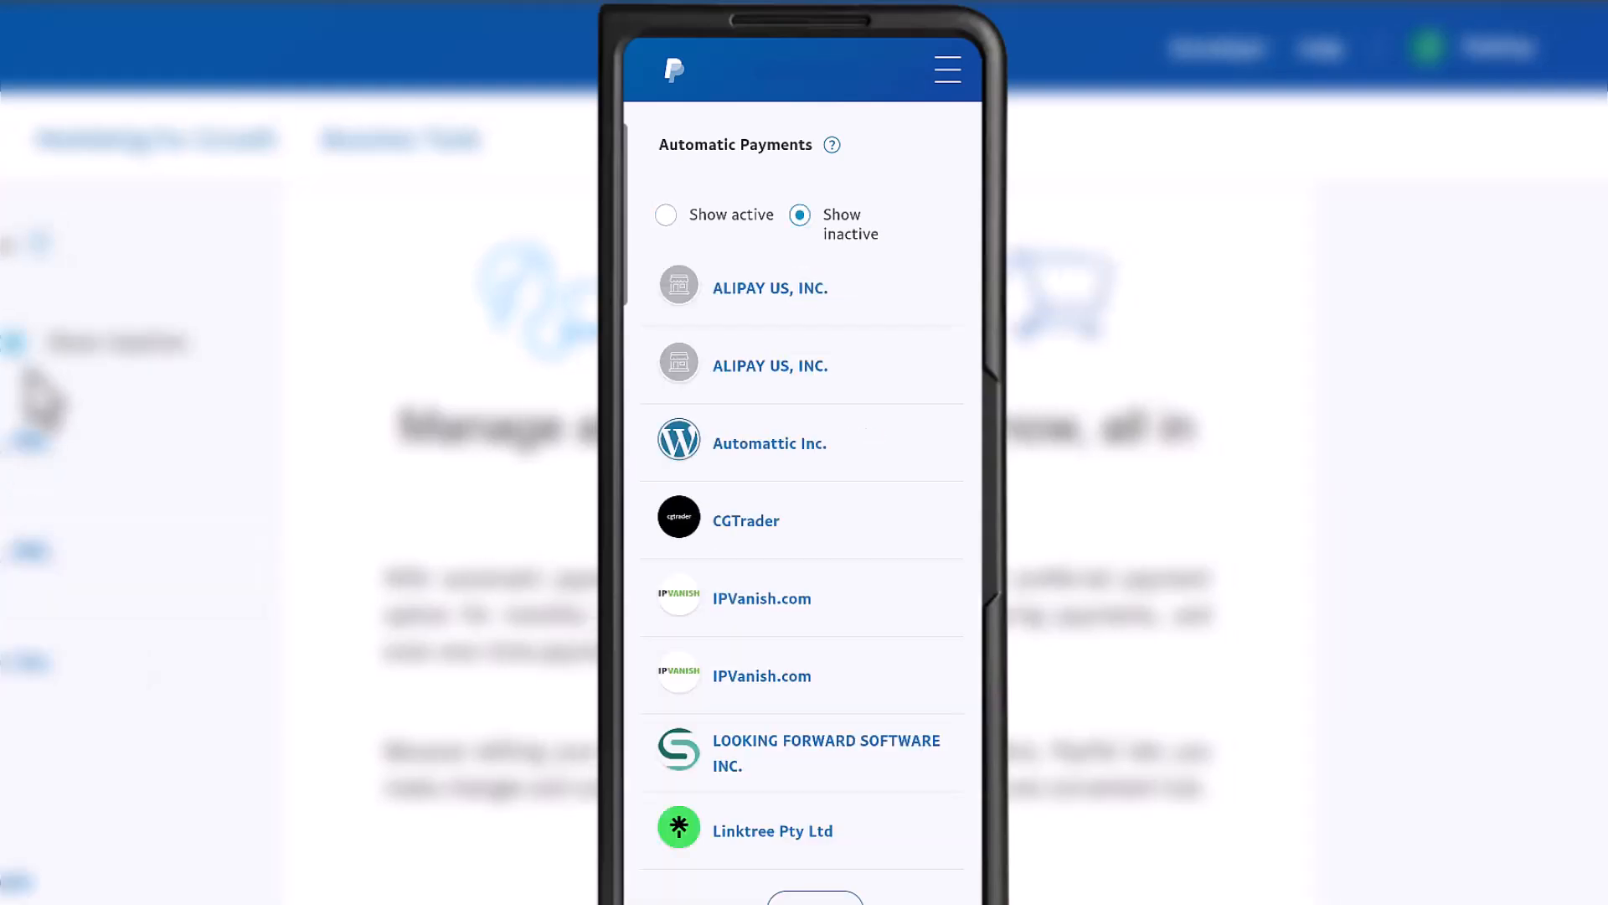
scroll("down", 3)
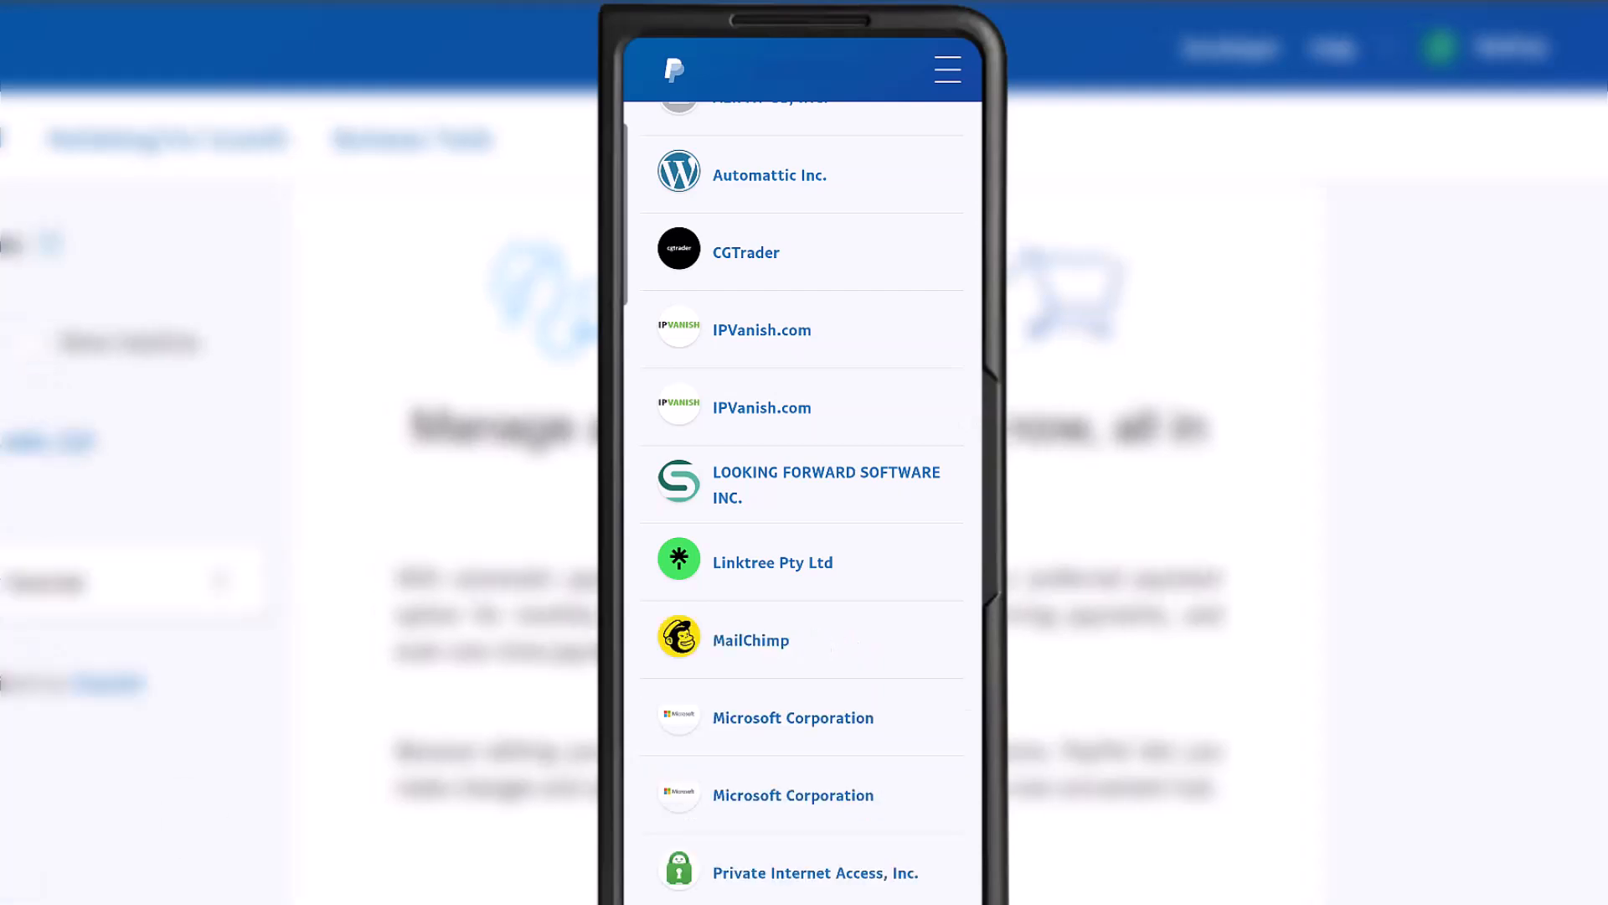
scroll("down", 3)
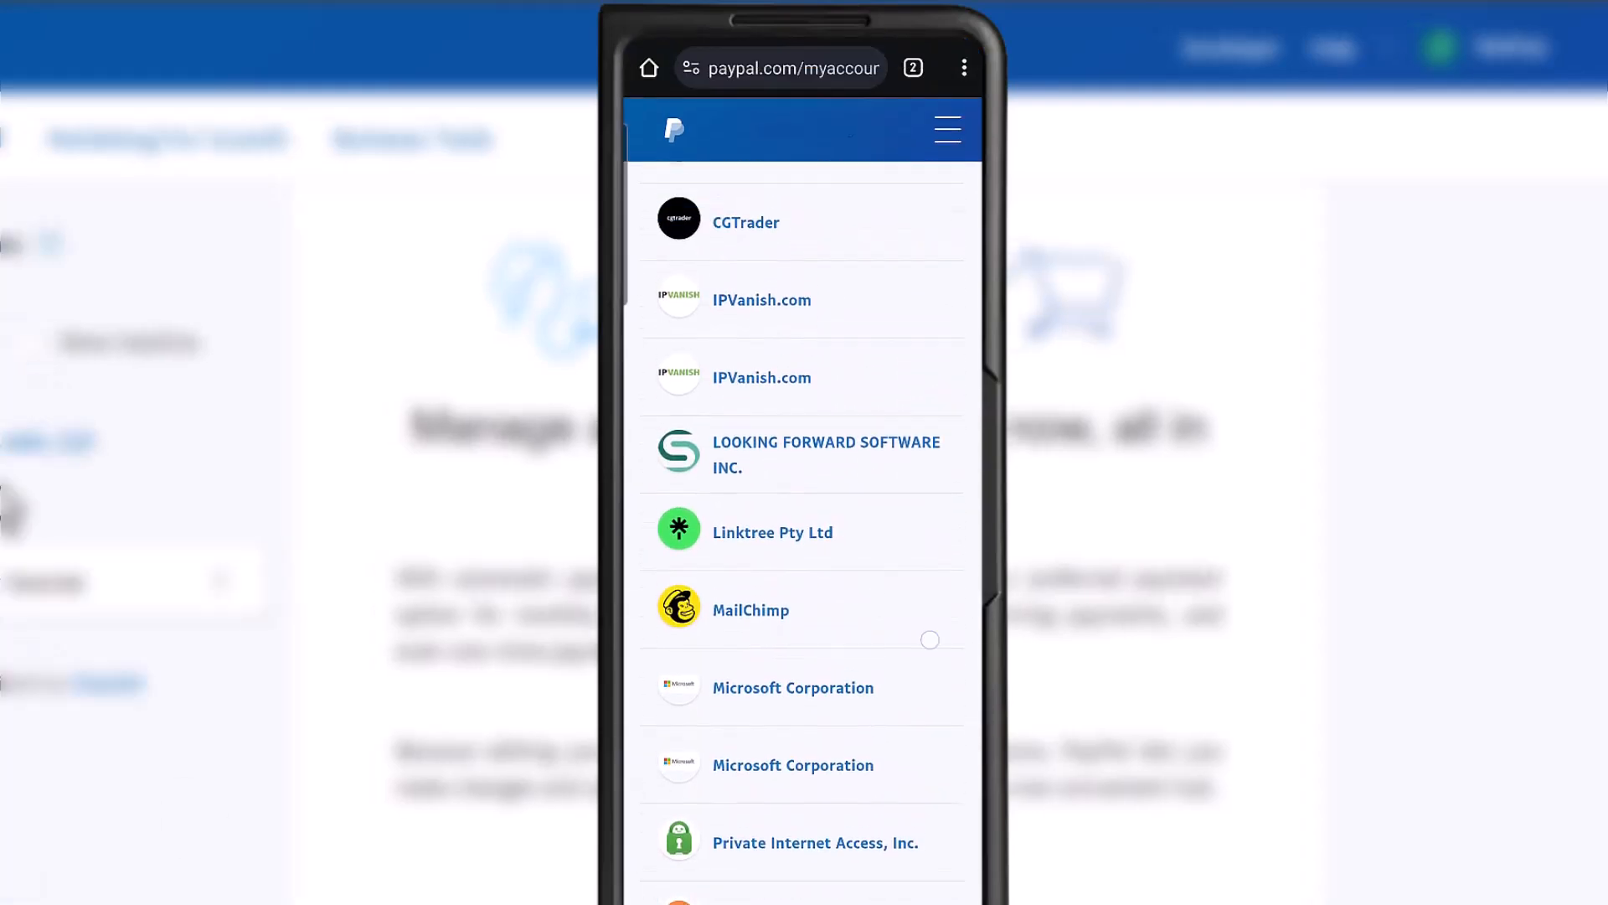